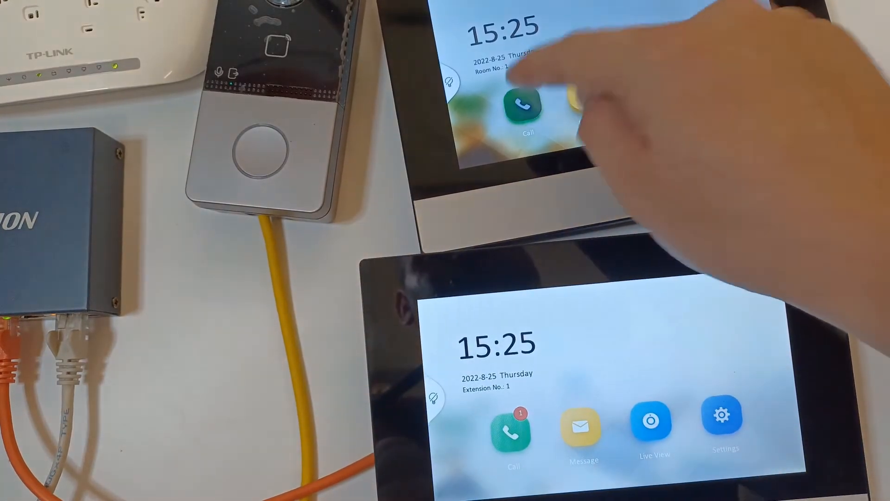
Place a call from the first indoor station to Room 1
click(527, 106)
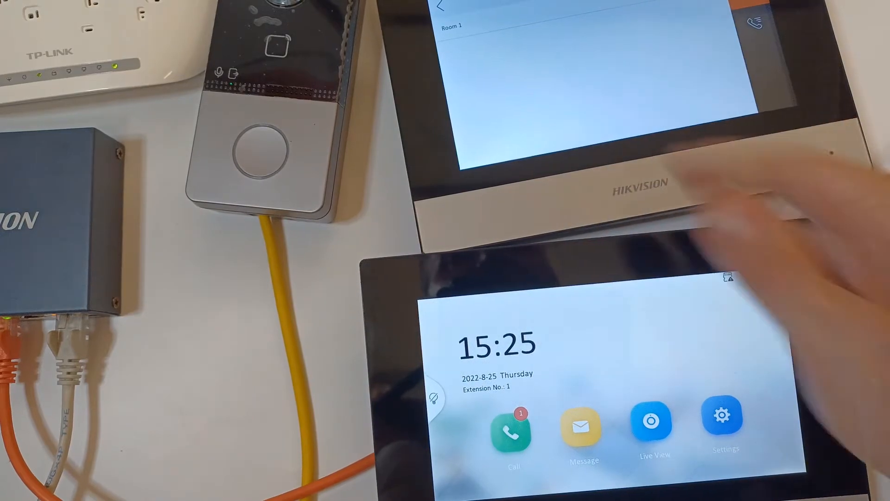
click(511, 428)
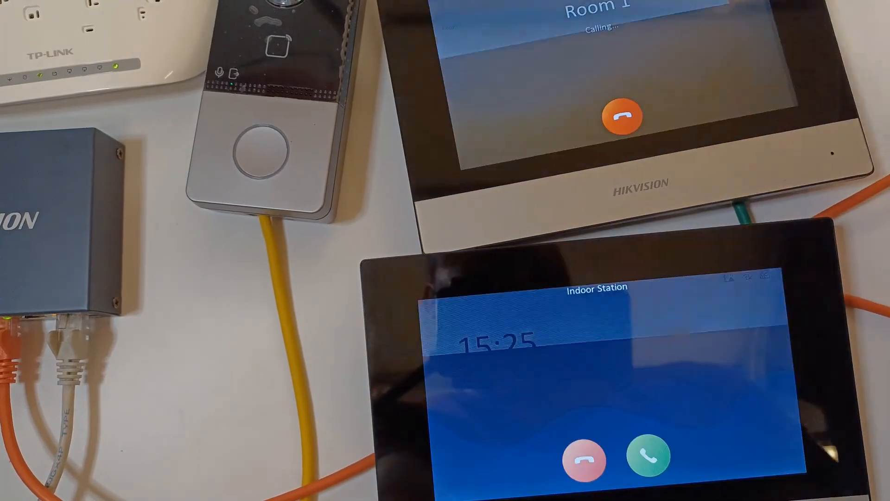
Answer the incoming call on the second station, then hang up
click(650, 457)
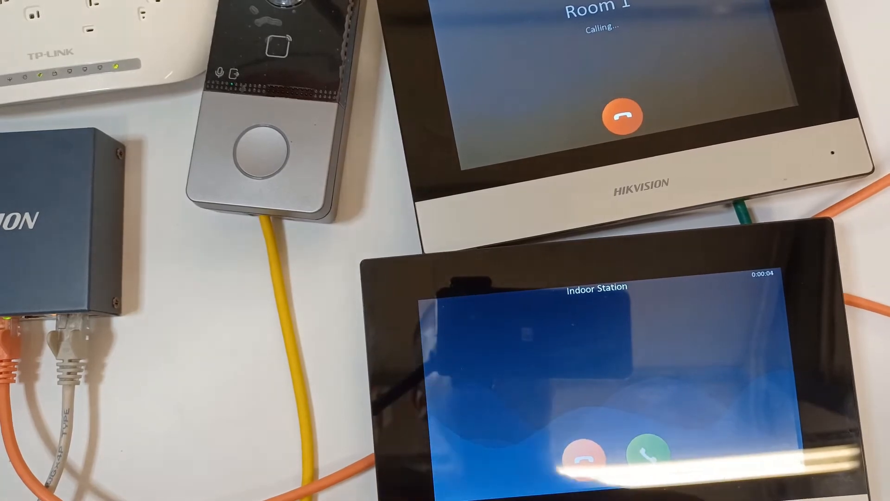
click(645, 455)
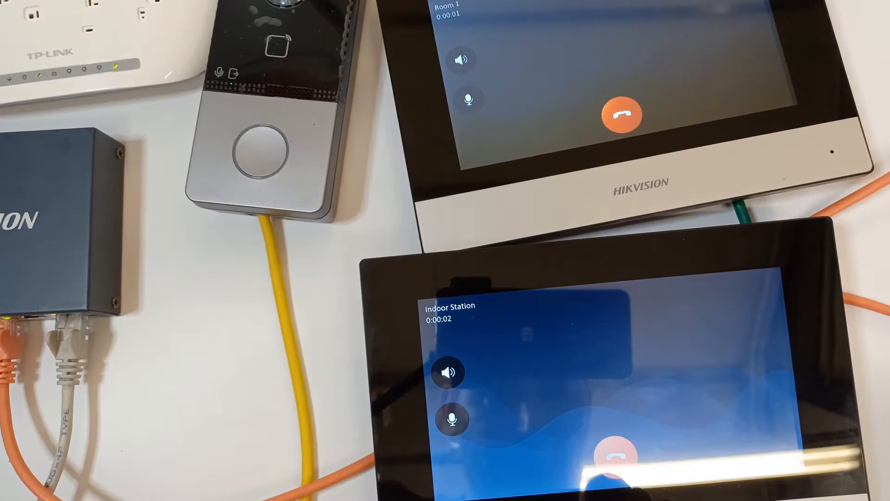
click(622, 115)
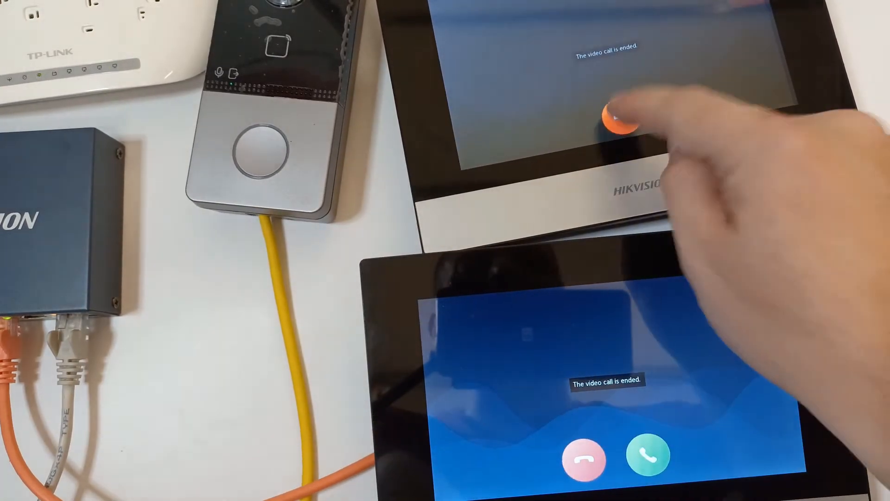